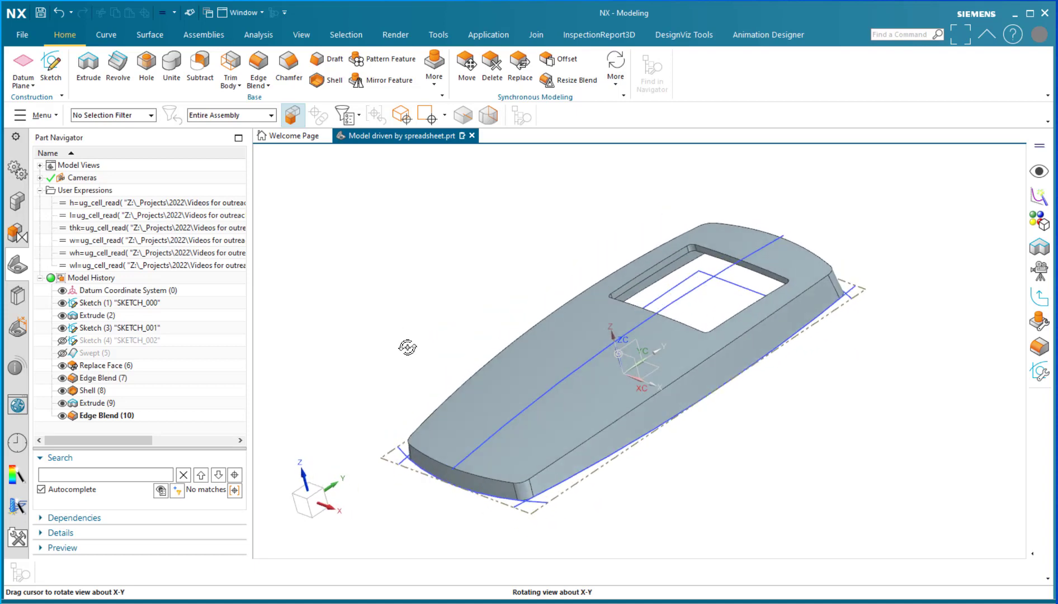
Orbit the bezel in NX to inspect its sides and settle at a three-quarter view.
{"action": "left_click_drag", "start_coordinate": [407, 347], "coordinate": [410, 341]}
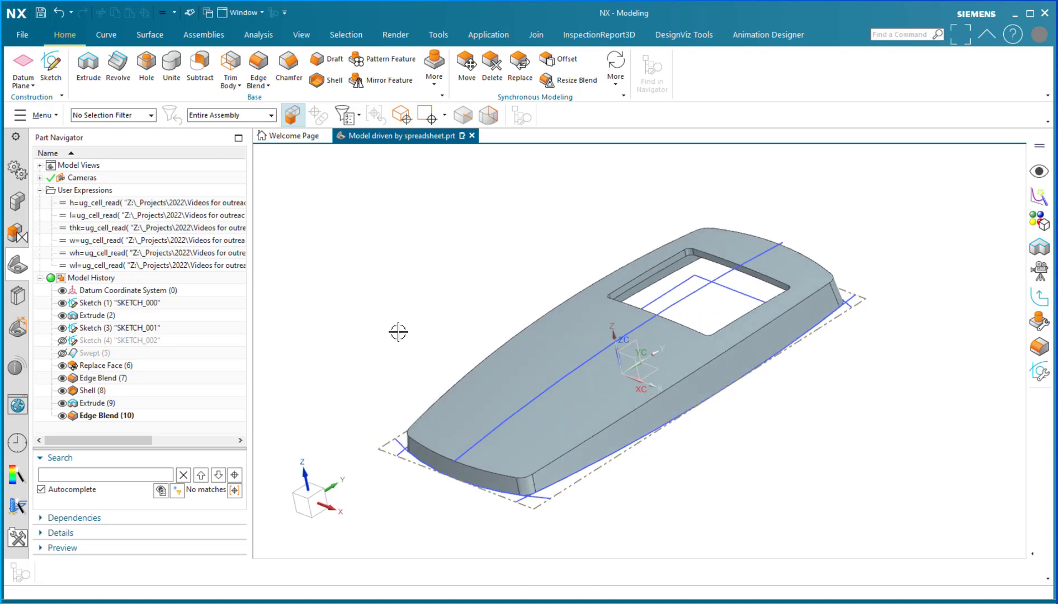
{"action": "left_click_drag", "start_coordinate": [398, 331], "coordinate": [695, 494]}
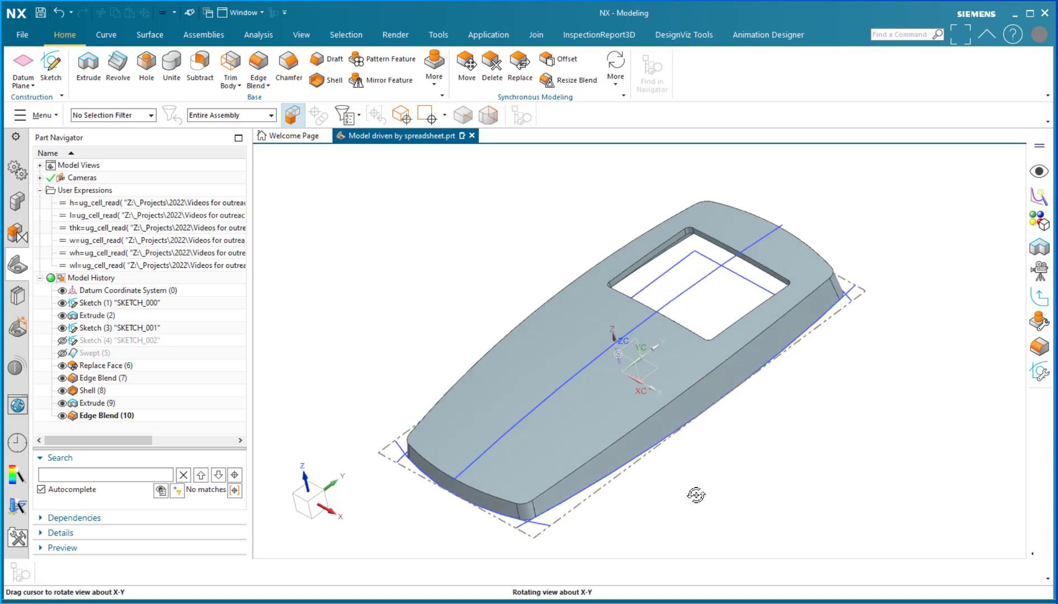
{"action": "left_click_drag", "start_coordinate": [695, 494], "coordinate": [701, 491]}
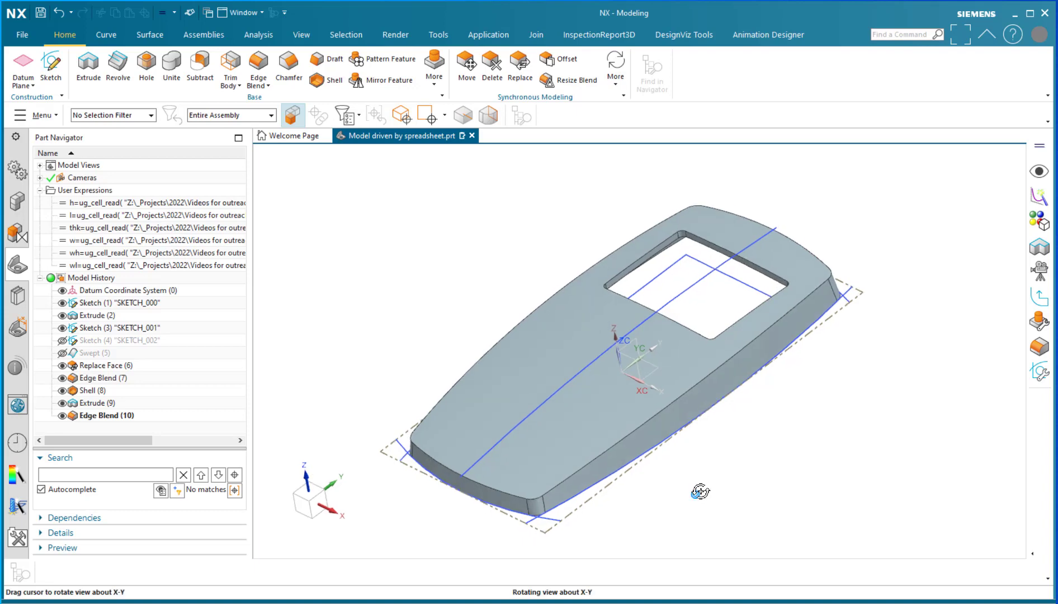
{"action": "left_click_drag", "start_coordinate": [700, 491], "coordinate": [702, 485]}
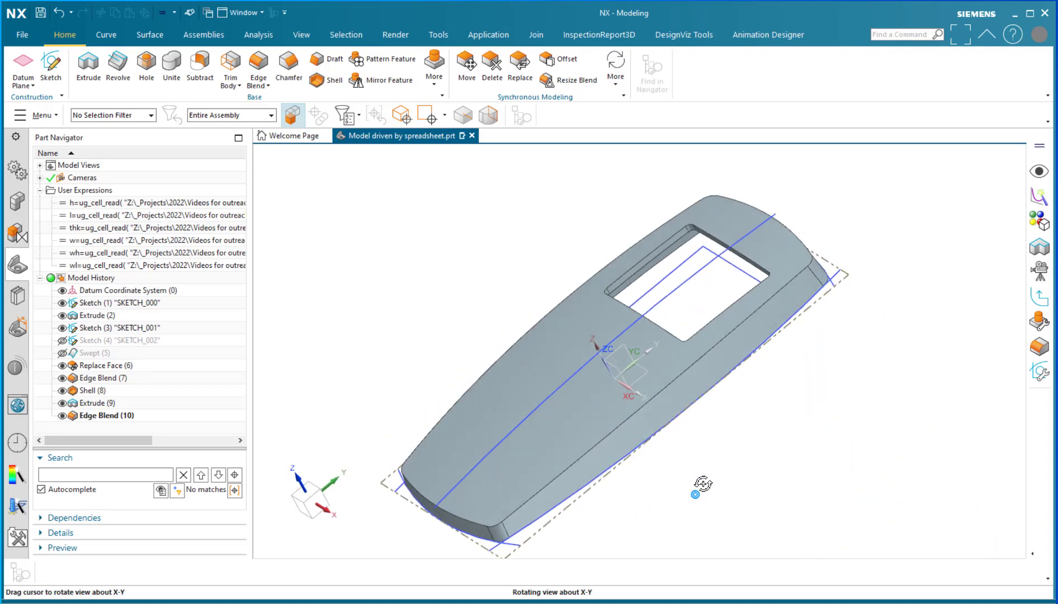
{"action": "left_click_drag", "start_coordinate": [701, 482], "coordinate": [717, 471]}
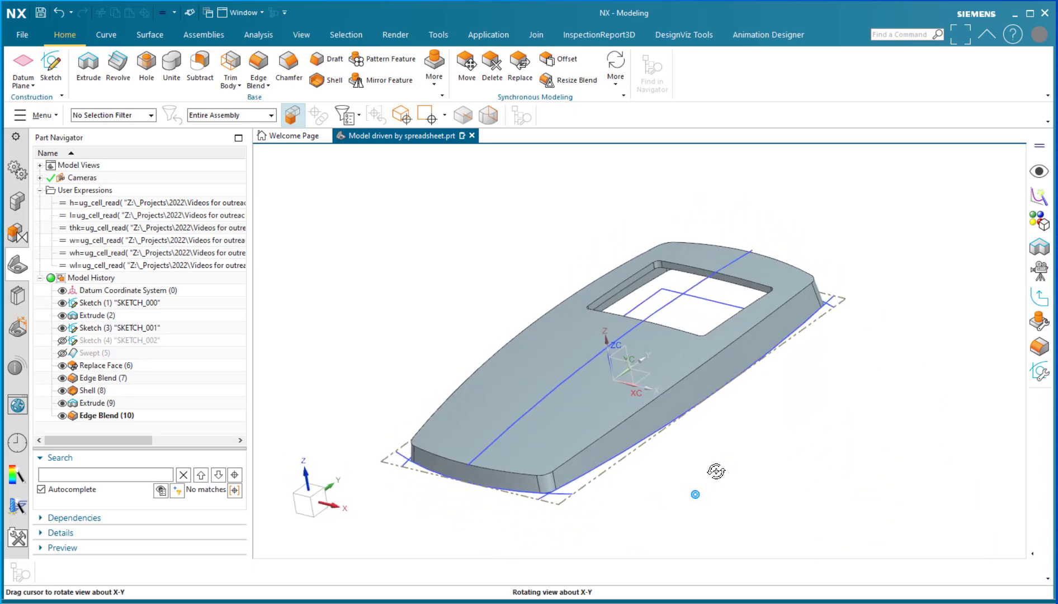
{"action": "left_click_drag", "start_coordinate": [716, 471], "coordinate": [450, 469]}
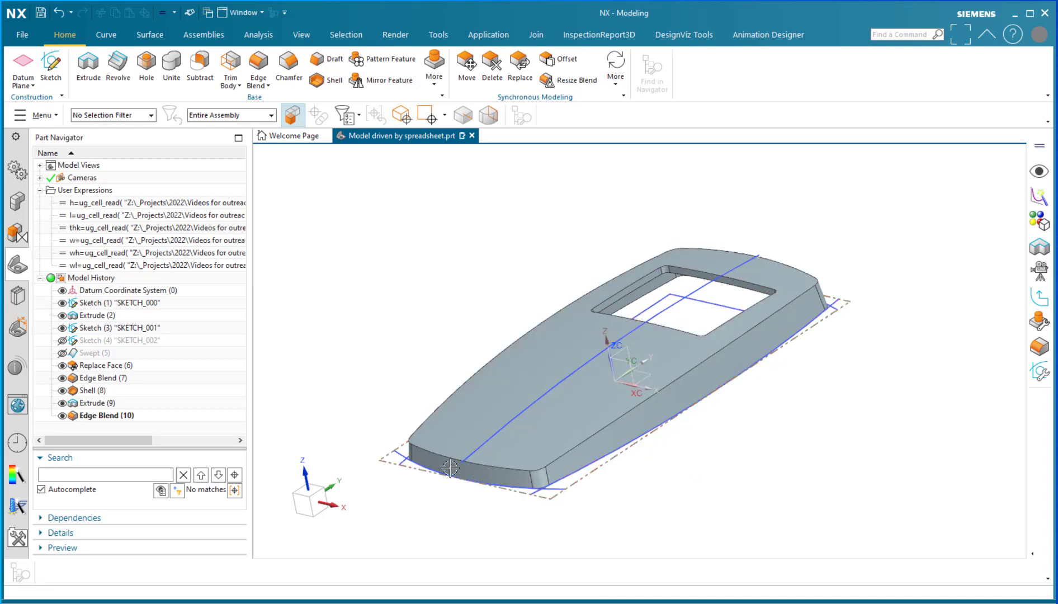
{"action": "mouse_move", "coordinate": [760, 358]}
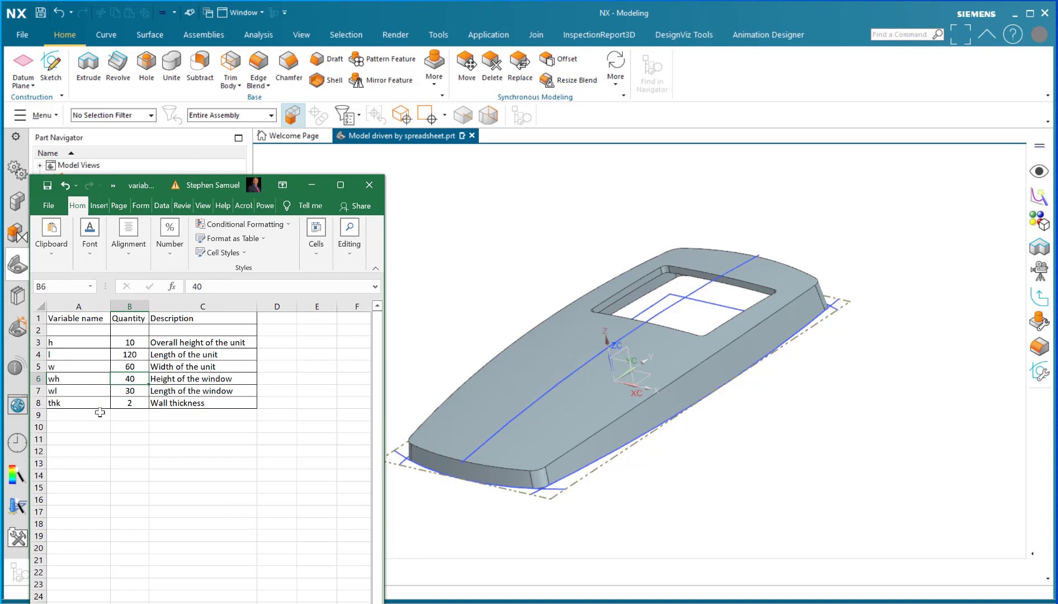
In the Excel variables sheet, set the width w cell from 60 to 100.
{"action": "left_click", "coordinate": [130, 367]}
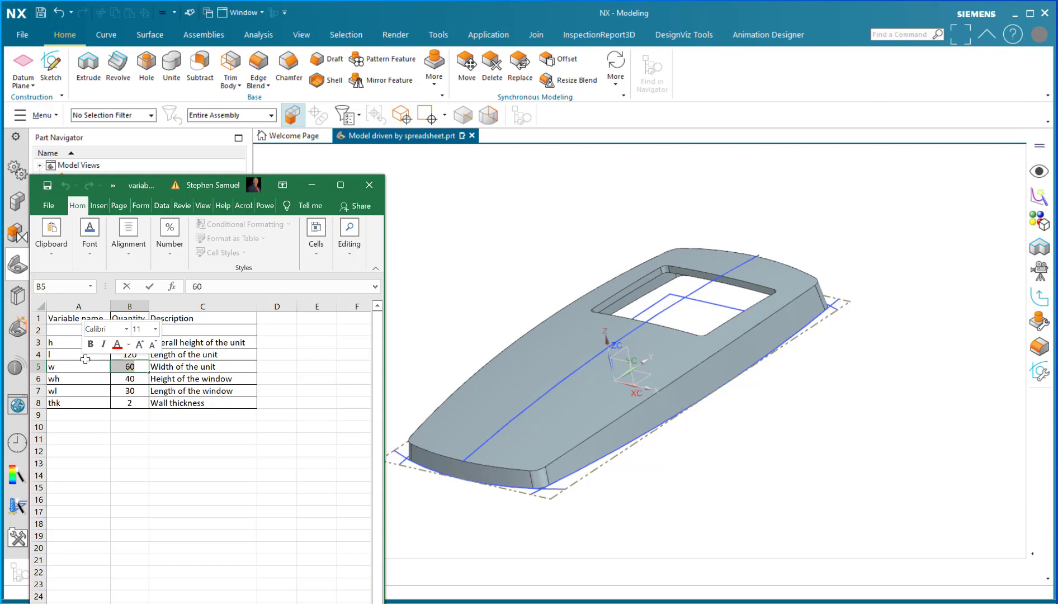
{"action": "type", "text": "100"}
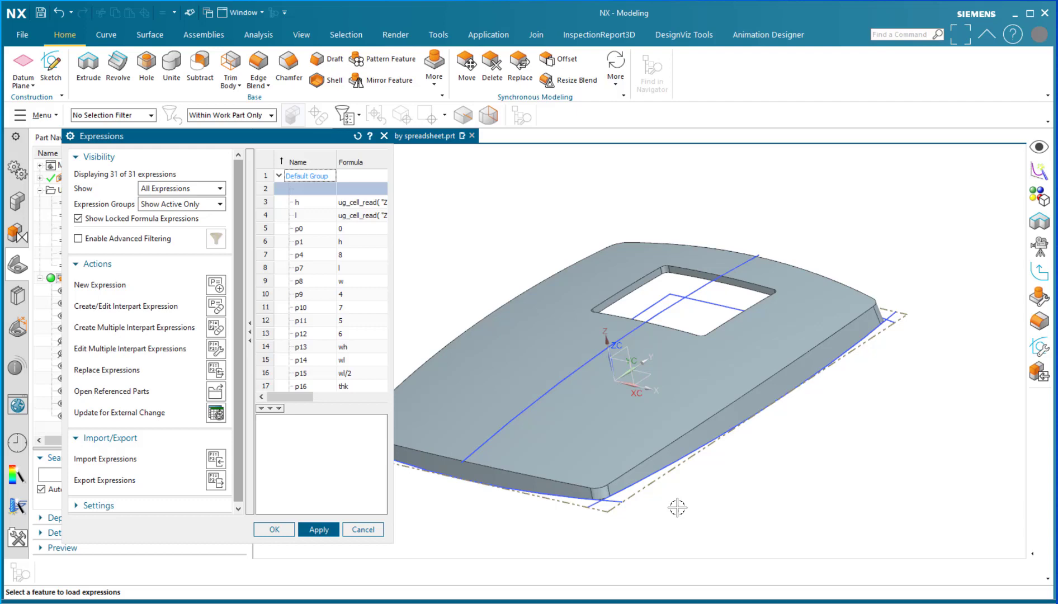
Update expressions for external change so the bezel regenerates taller and wider, then accept.
{"action": "left_click_drag", "start_coordinate": [677, 508], "coordinate": [896, 494]}
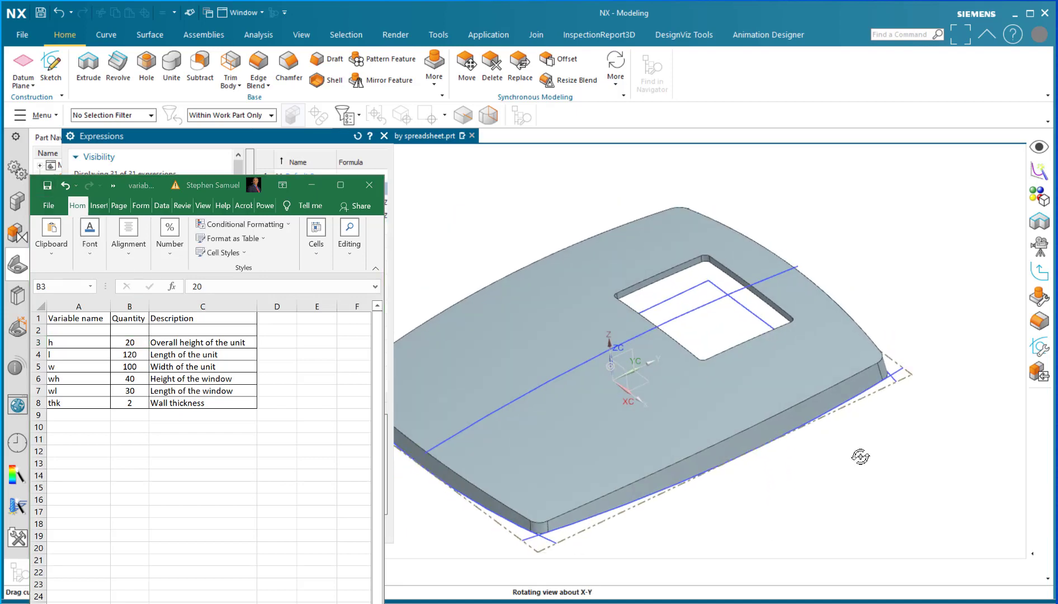
{"action": "left_click_drag", "start_coordinate": [861, 456], "coordinate": [425, 221]}
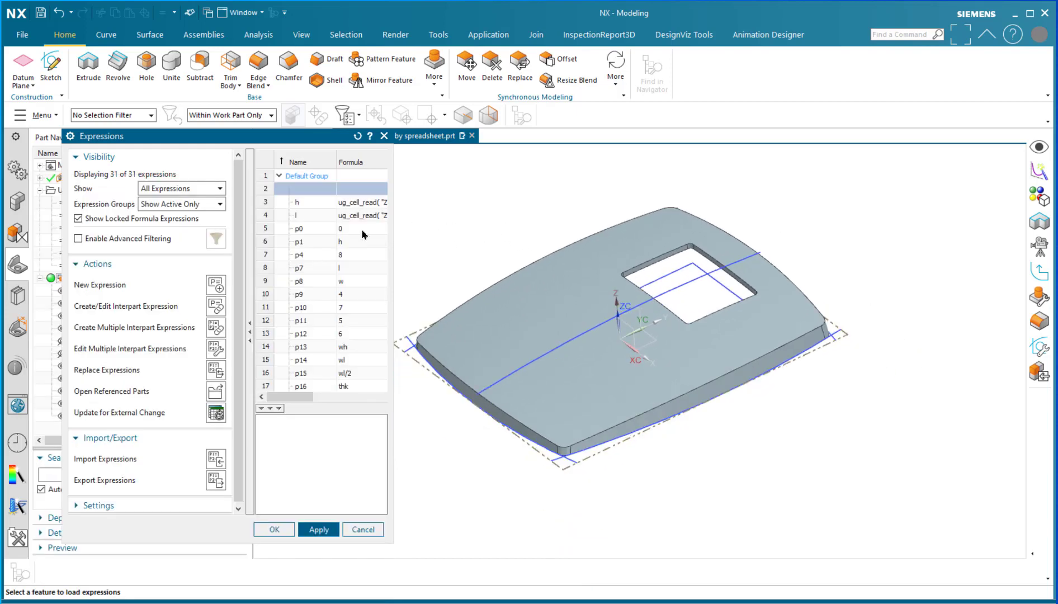
{"action": "mouse_move", "coordinate": [426, 227]}
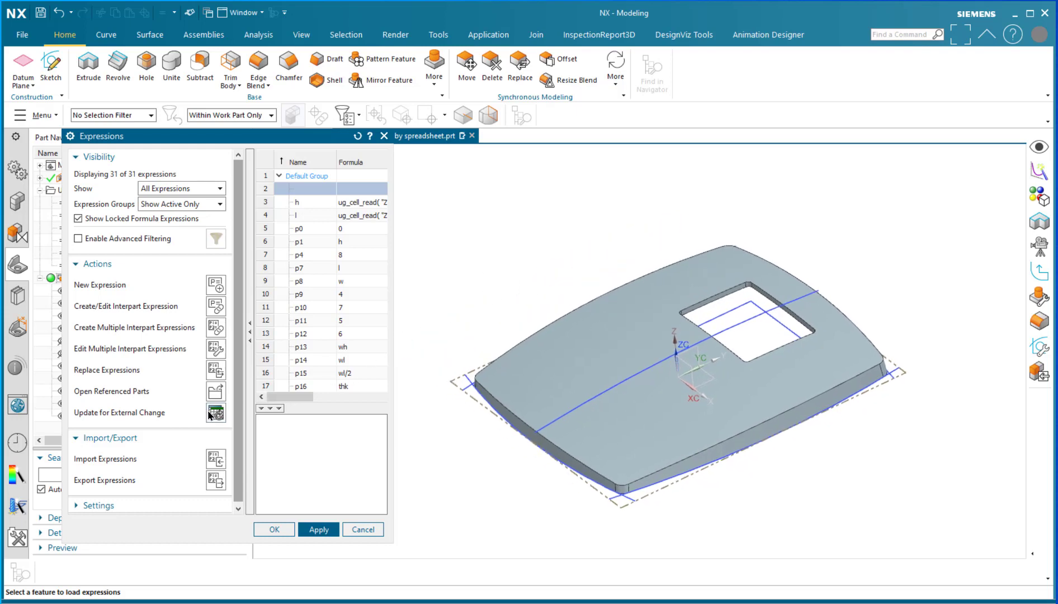
{"action": "left_click", "coordinate": [215, 413]}
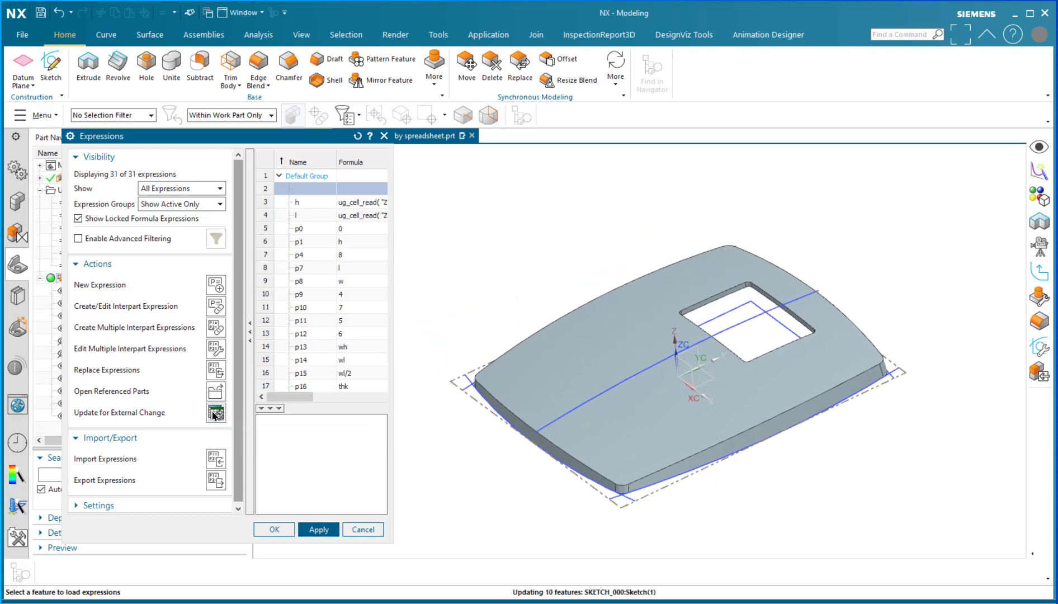
{"action": "left_click", "coordinate": [216, 413]}
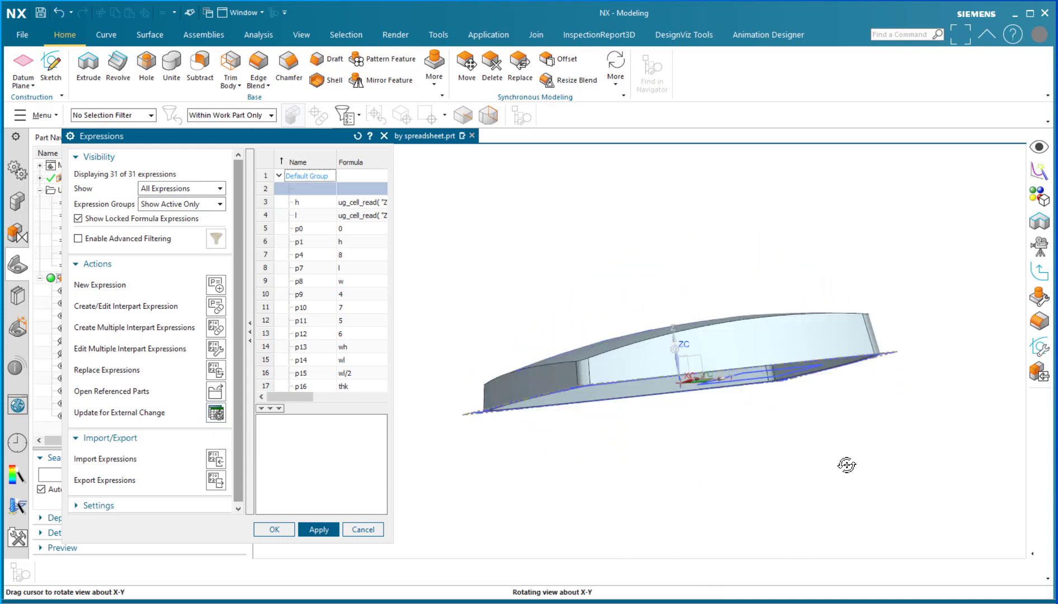
{"action": "left_click_drag", "start_coordinate": [847, 465], "coordinate": [869, 492]}
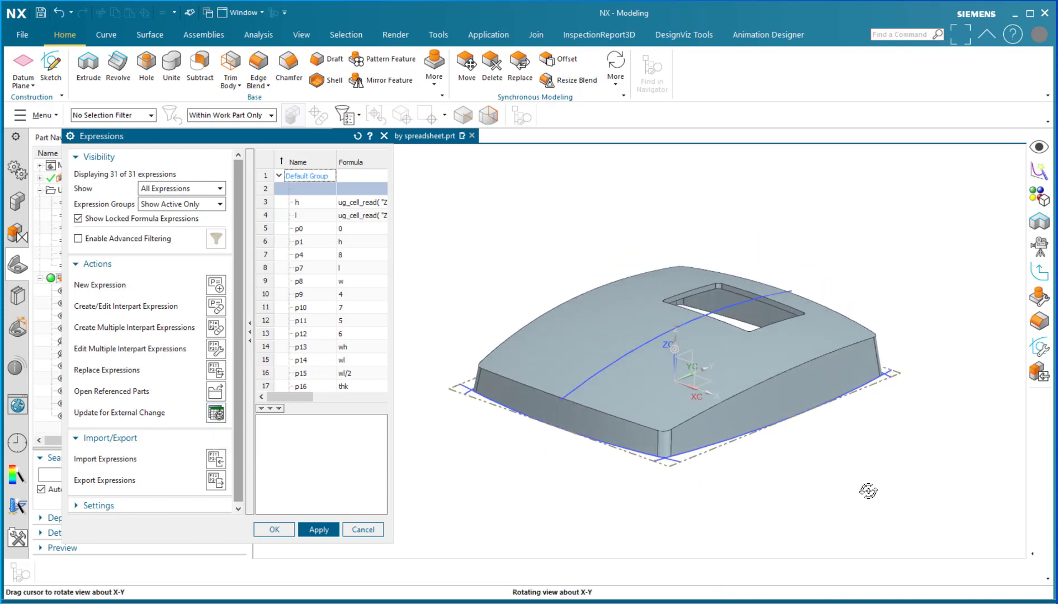
{"action": "left_click", "coordinate": [273, 529]}
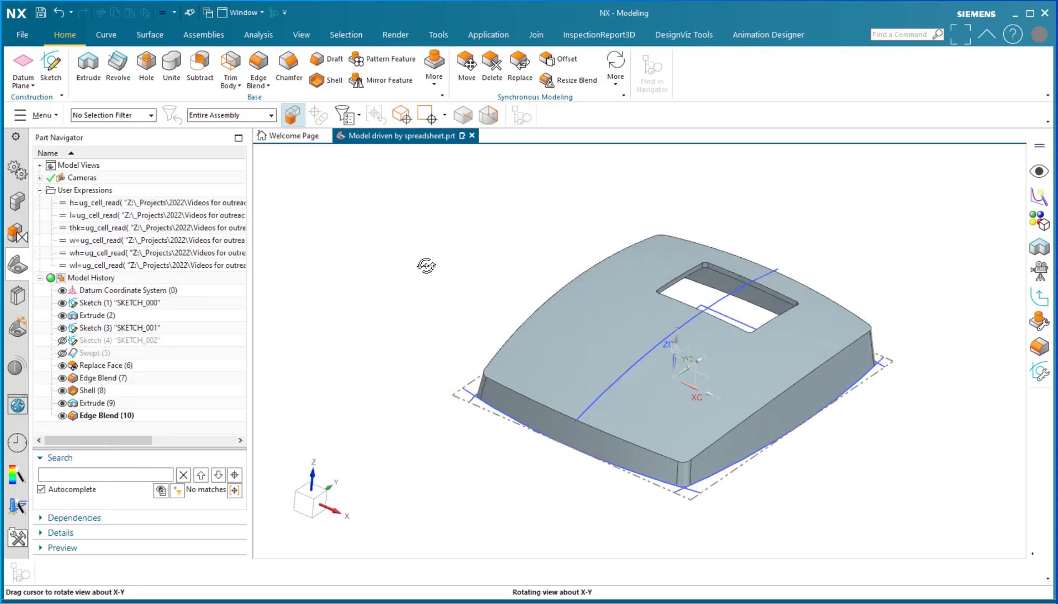
Review the ug_cell_read formulas linking h and l to cells b3 and b4, then accept.
{"action": "left_click_drag", "start_coordinate": [426, 265], "coordinate": [421, 261]}
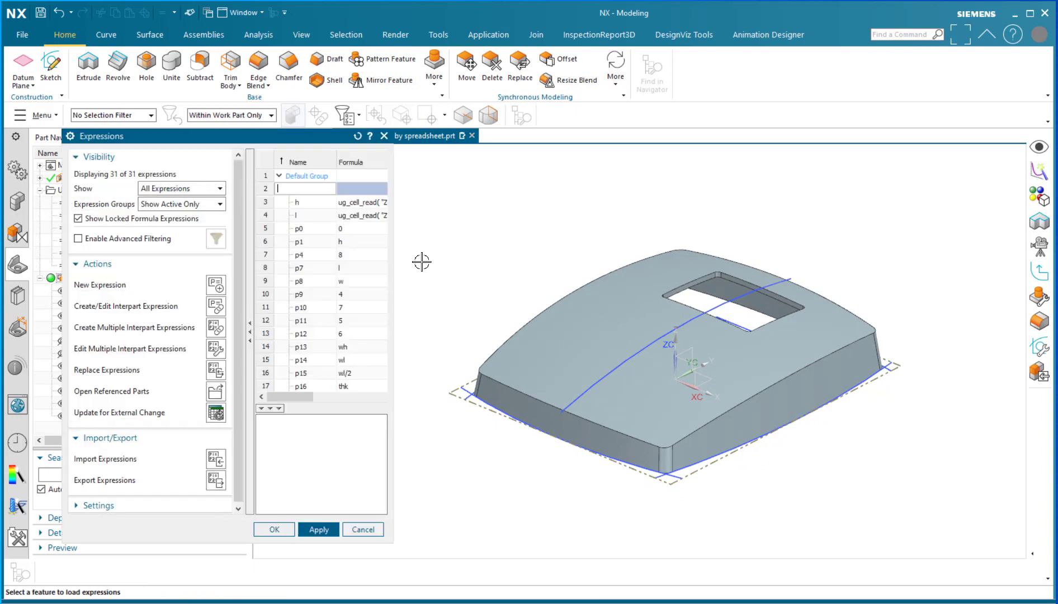
{"action": "mouse_move", "coordinate": [394, 259]}
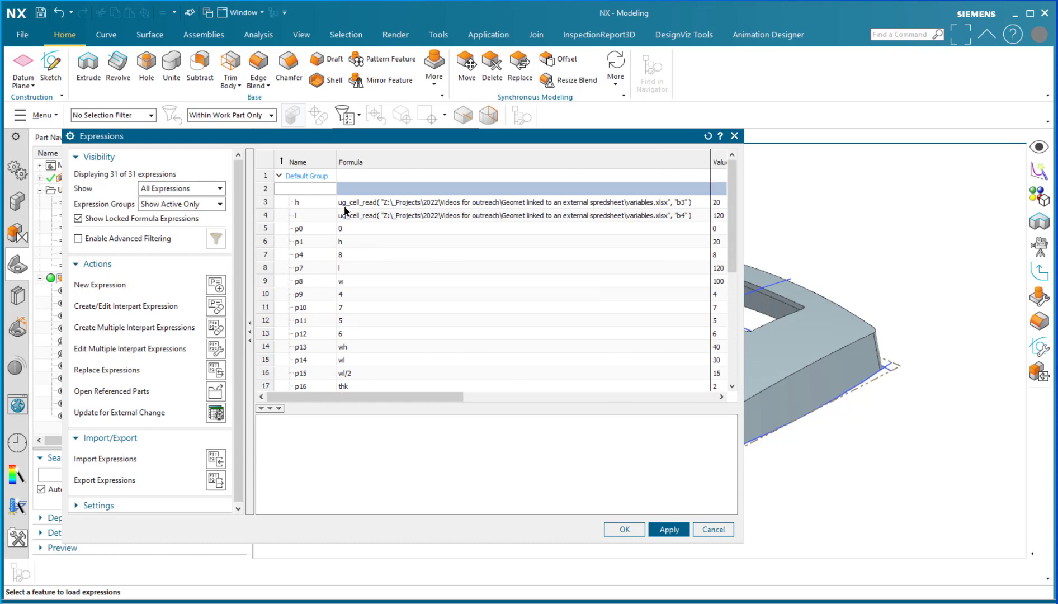
{"action": "left_click", "coordinate": [303, 188]}
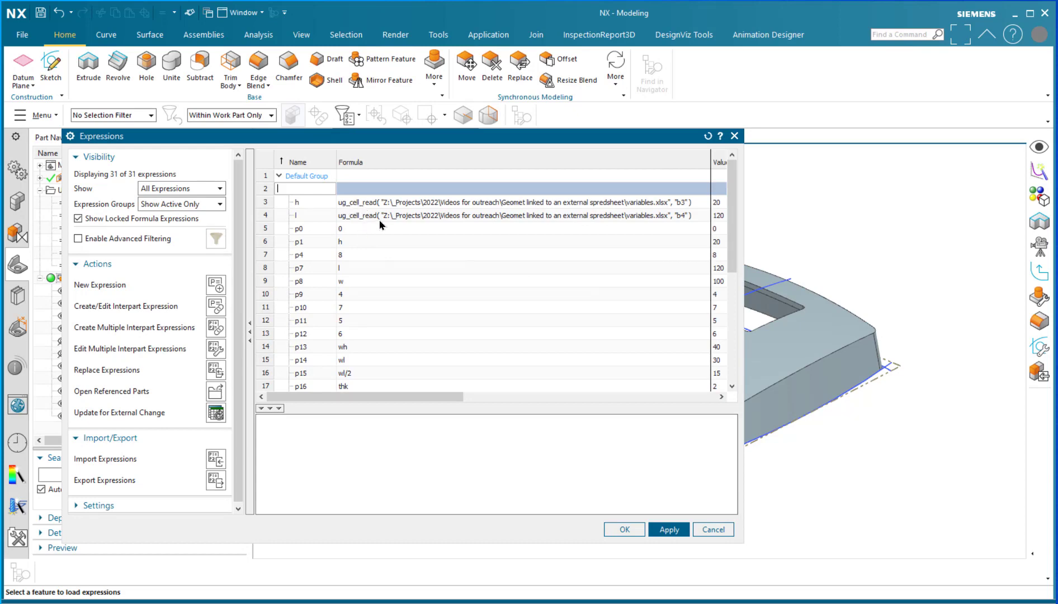
{"action": "mouse_move", "coordinate": [548, 217]}
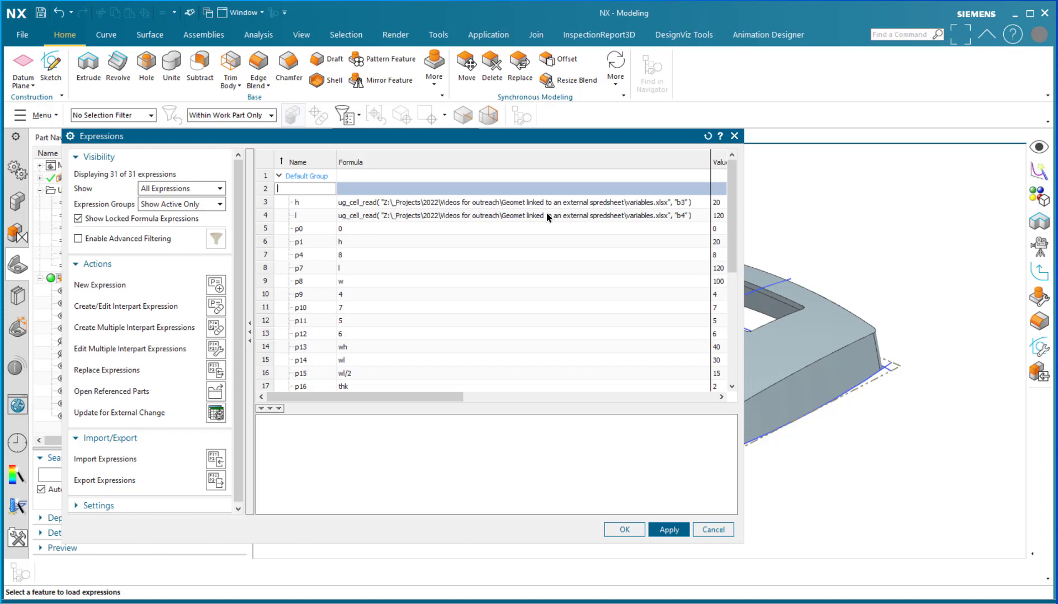
{"action": "mouse_move", "coordinate": [458, 252]}
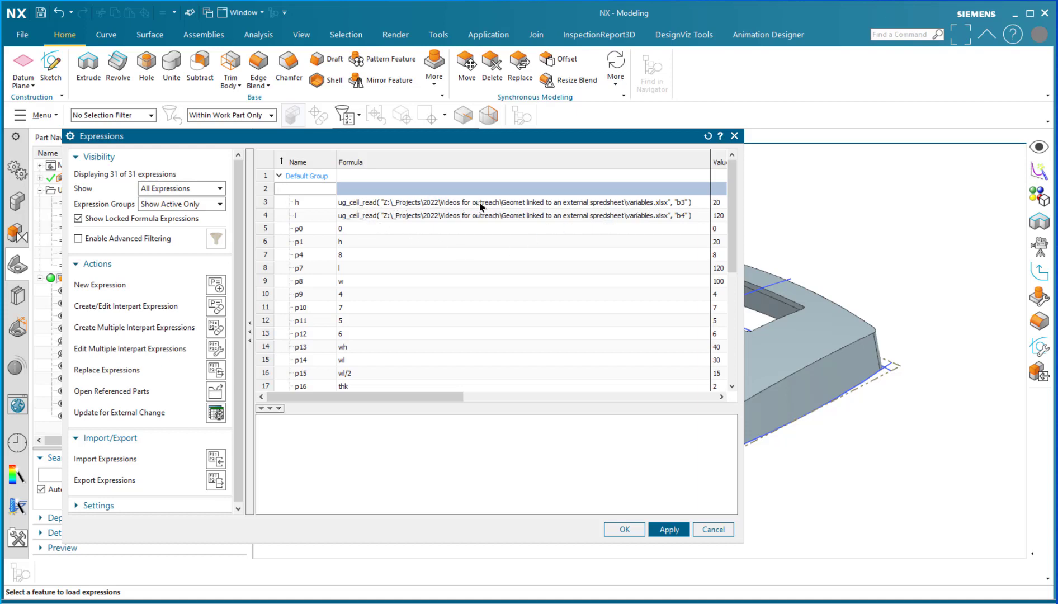
{"action": "mouse_move", "coordinate": [555, 200]}
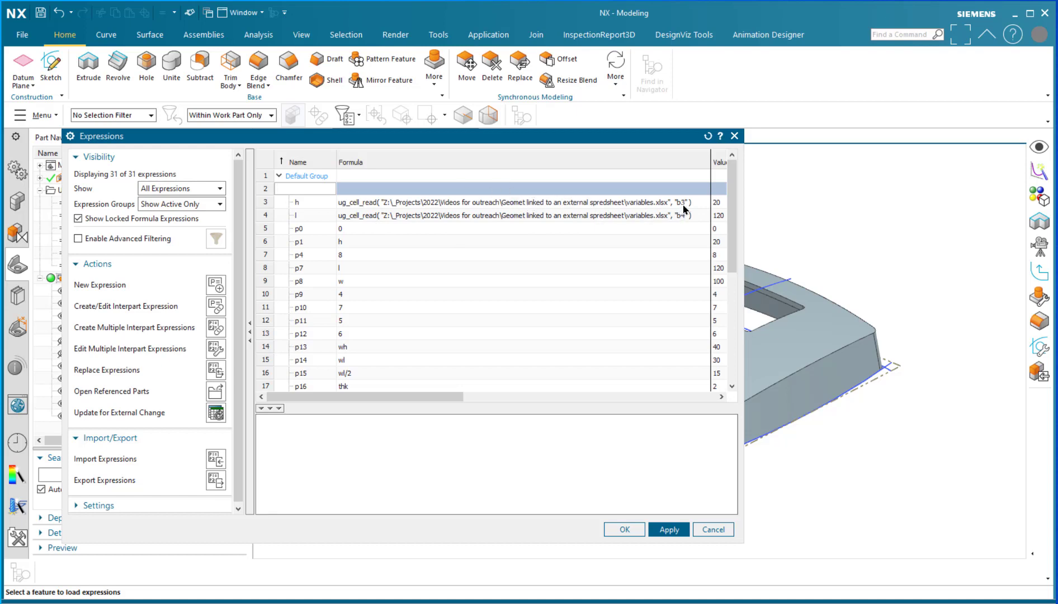
{"action": "left_click", "coordinate": [521, 202]}
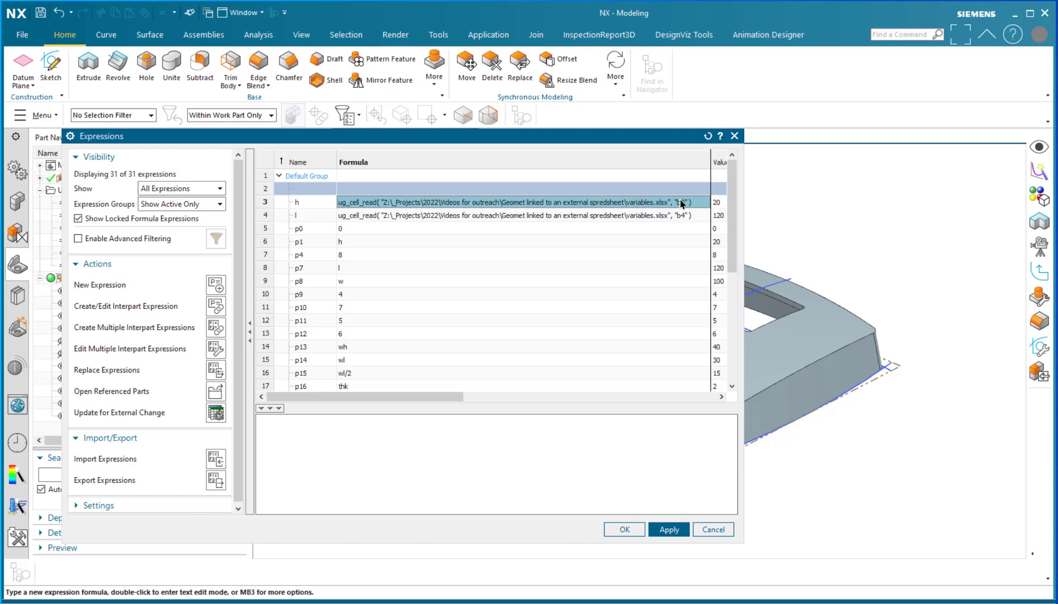
{"action": "mouse_move", "coordinate": [680, 259]}
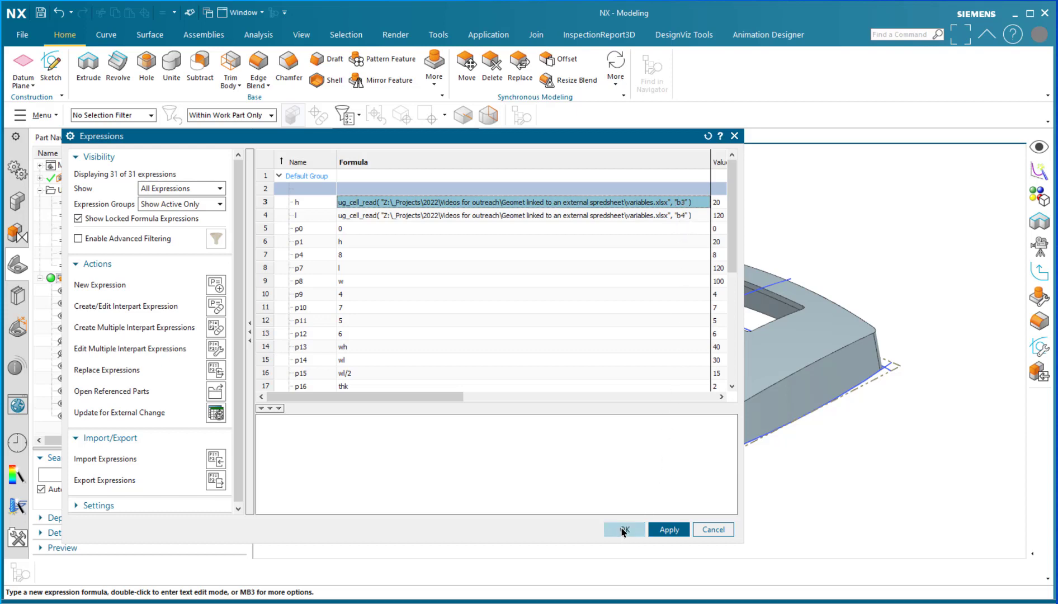
{"action": "left_click", "coordinate": [622, 530]}
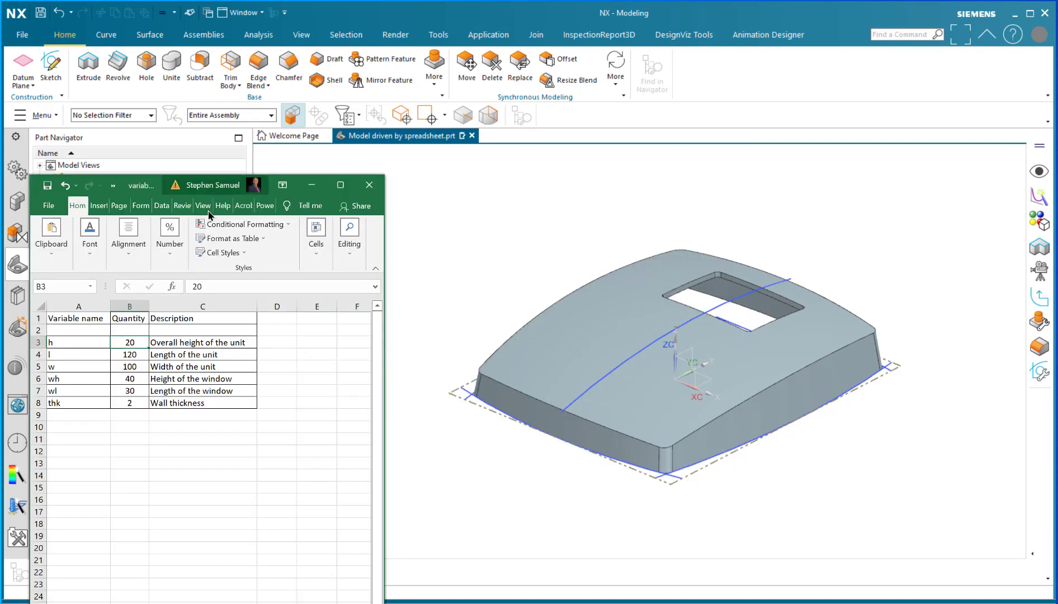
{"action": "mouse_move", "coordinate": [474, 215]}
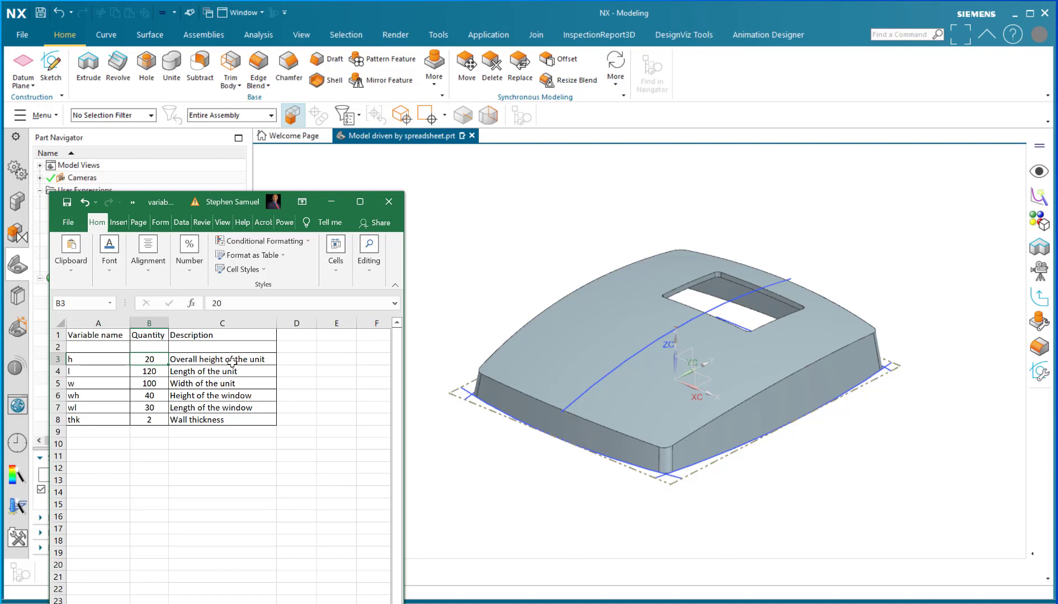
{"action": "mouse_move", "coordinate": [534, 254]}
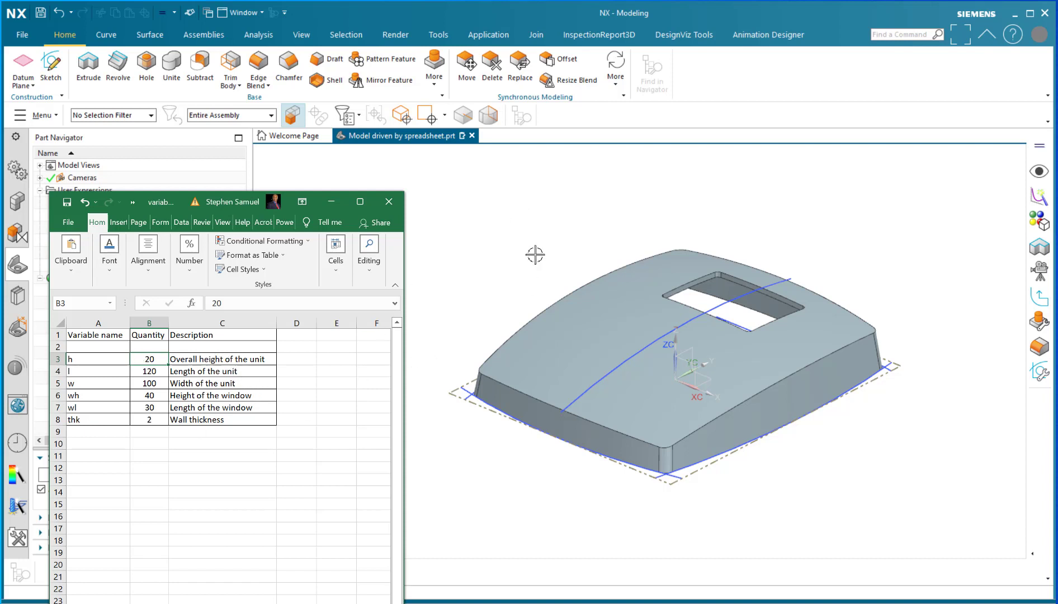
{"action": "left_click_drag", "start_coordinate": [534, 254], "coordinate": [510, 223]}
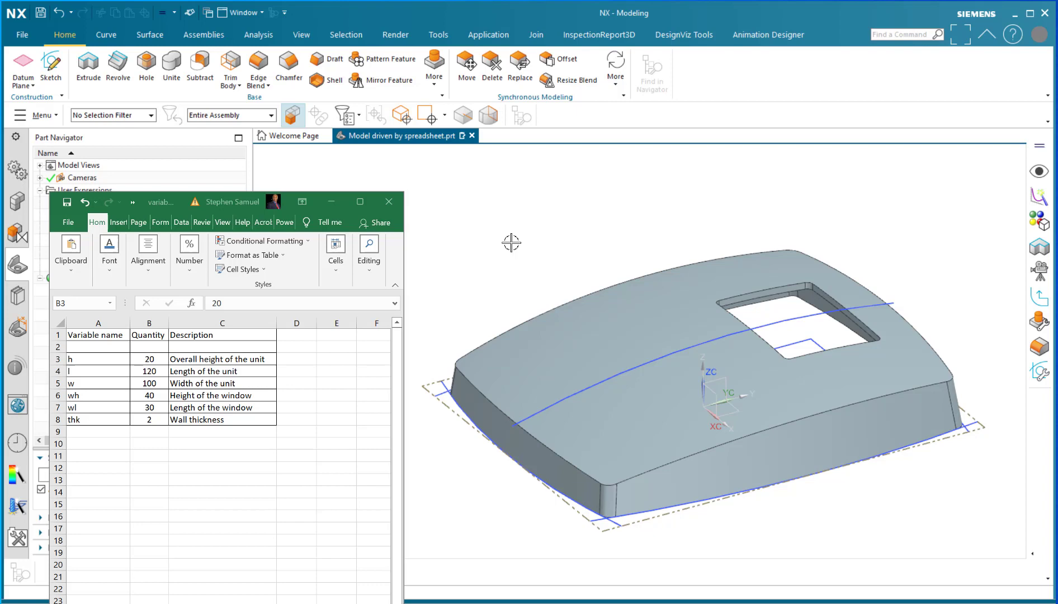
{"action": "mouse_move", "coordinate": [556, 270]}
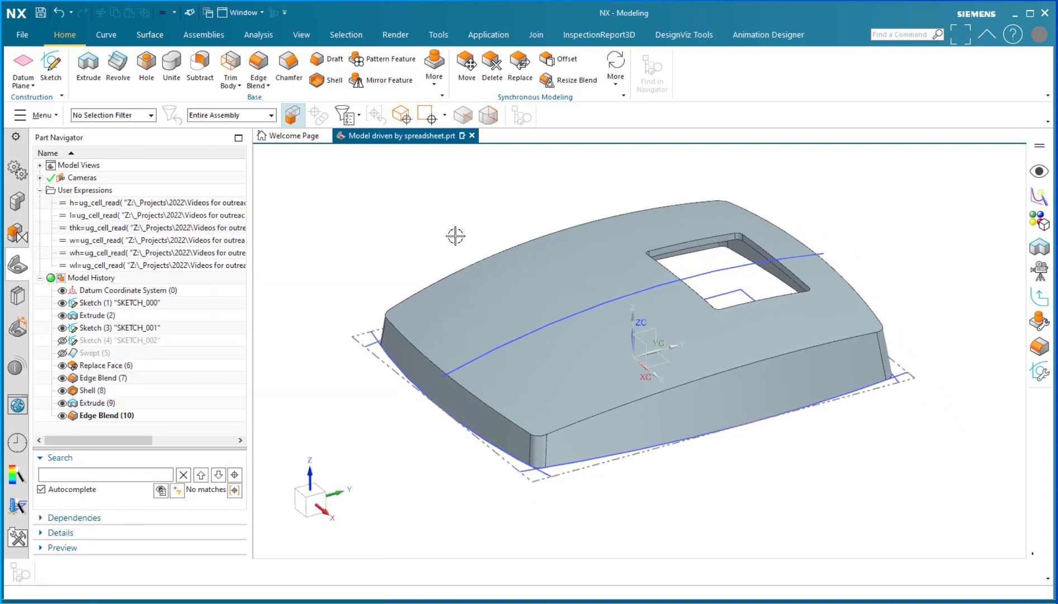
{"action": "left_click_drag", "start_coordinate": [455, 236], "coordinate": [467, 240]}
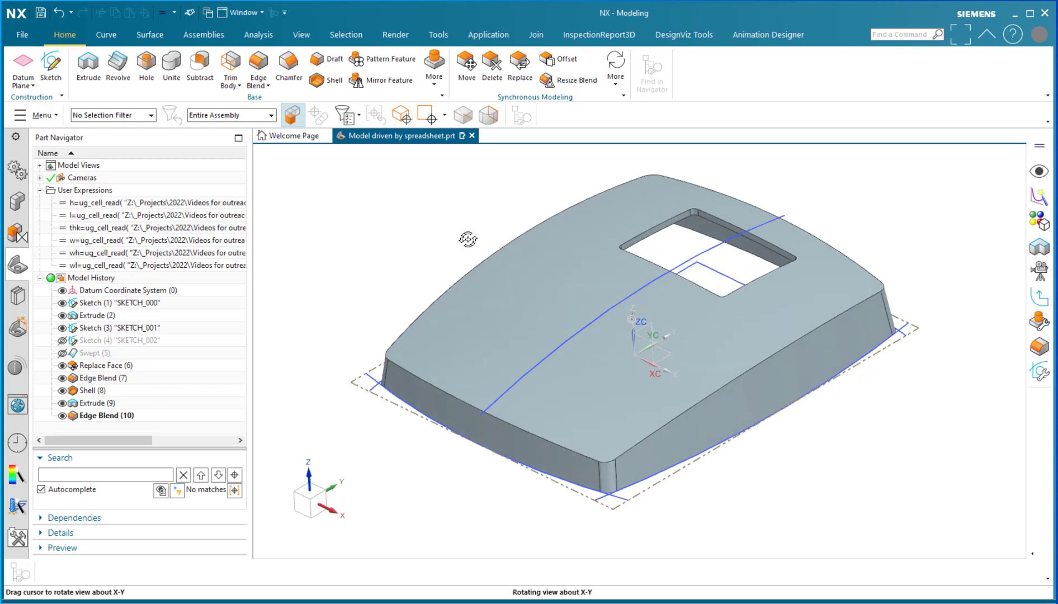
{"action": "left_click_drag", "start_coordinate": [468, 239], "coordinate": [468, 237]}
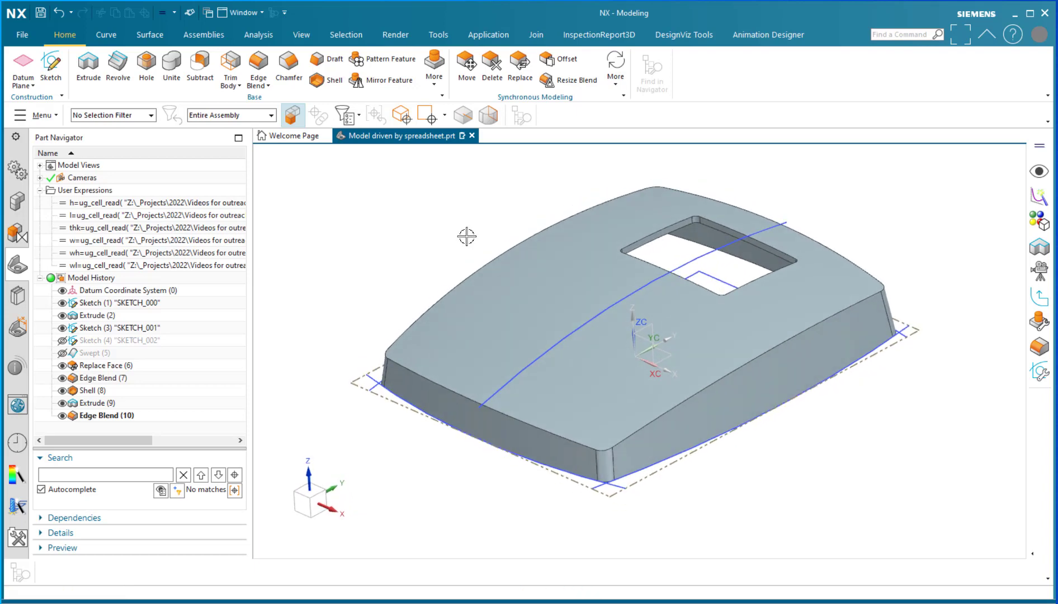
{"action": "mouse_move", "coordinate": [874, 420]}
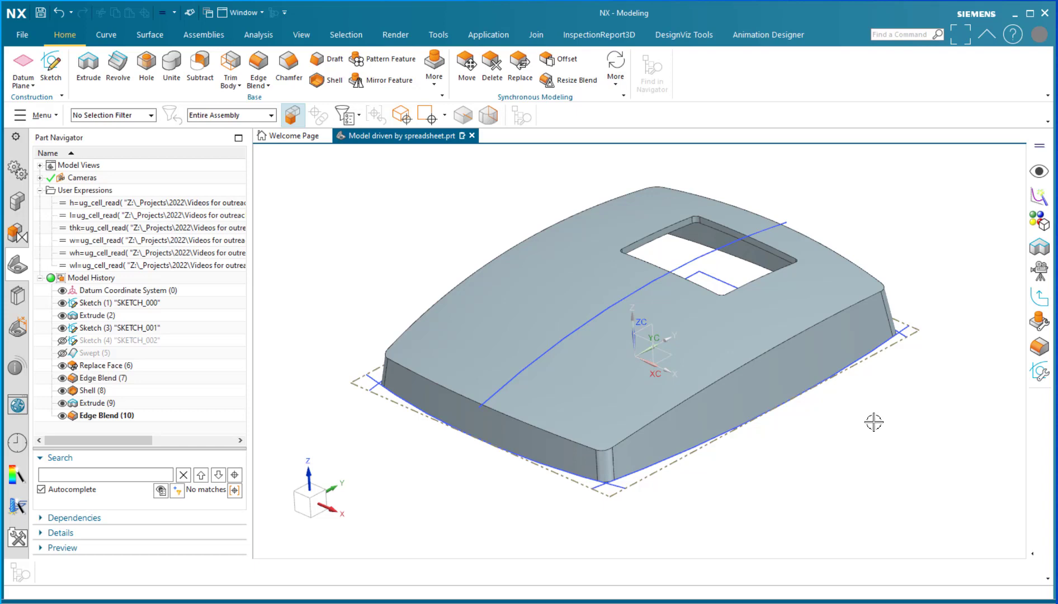
{"action": "mouse_move", "coordinate": [864, 429]}
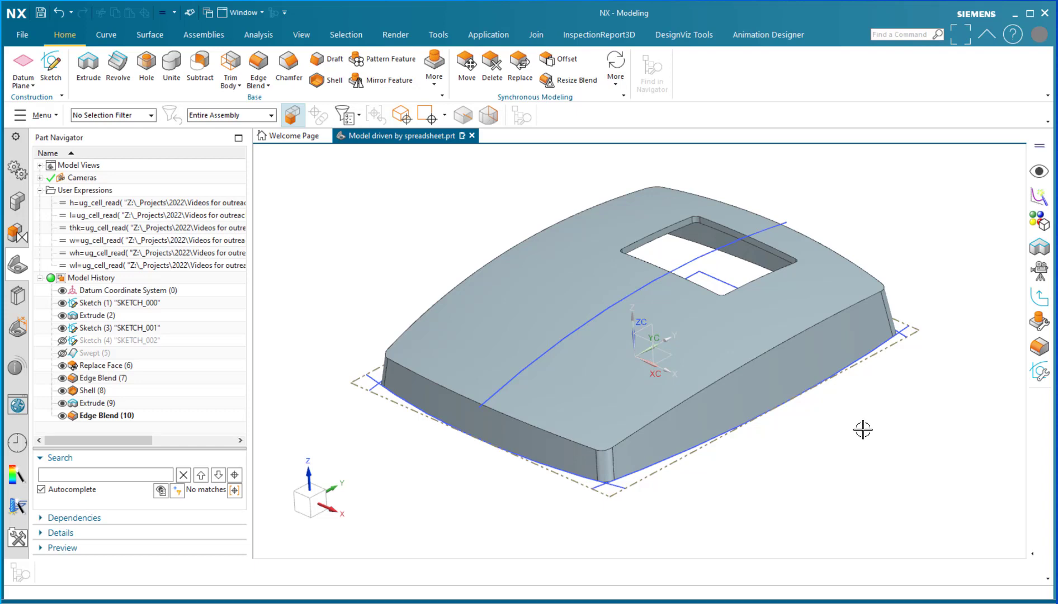